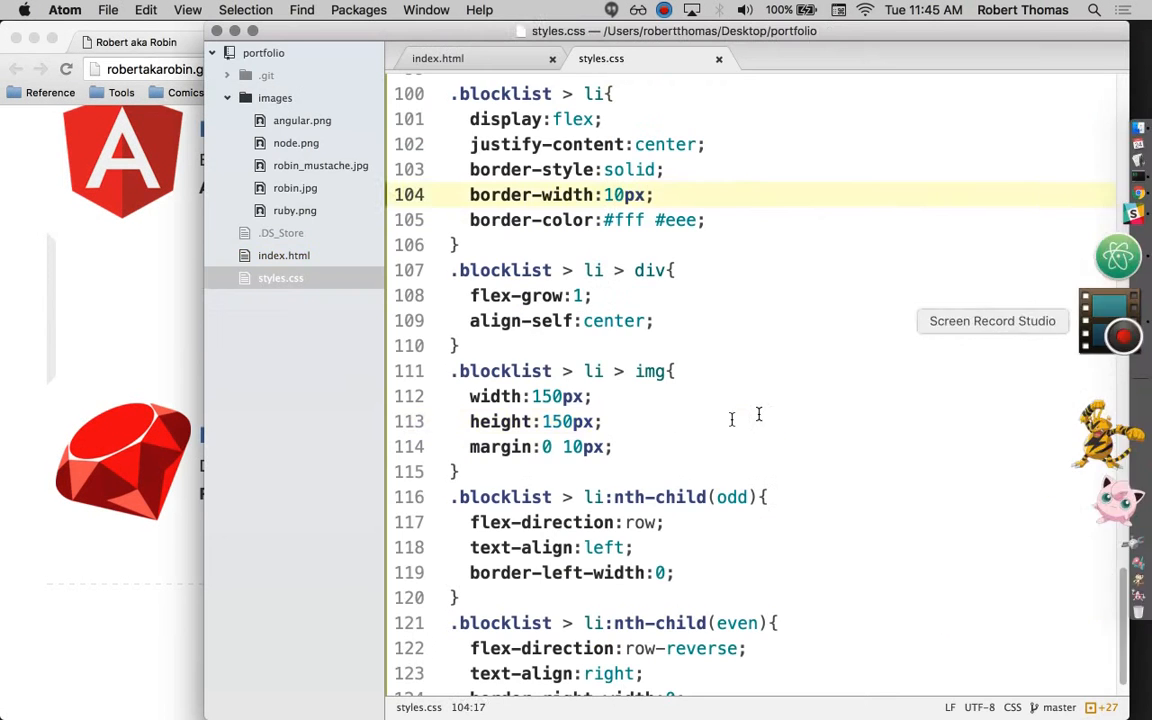
View the portfolio's centered 'Oh, hi' bio section in Chrome
click(437, 58)
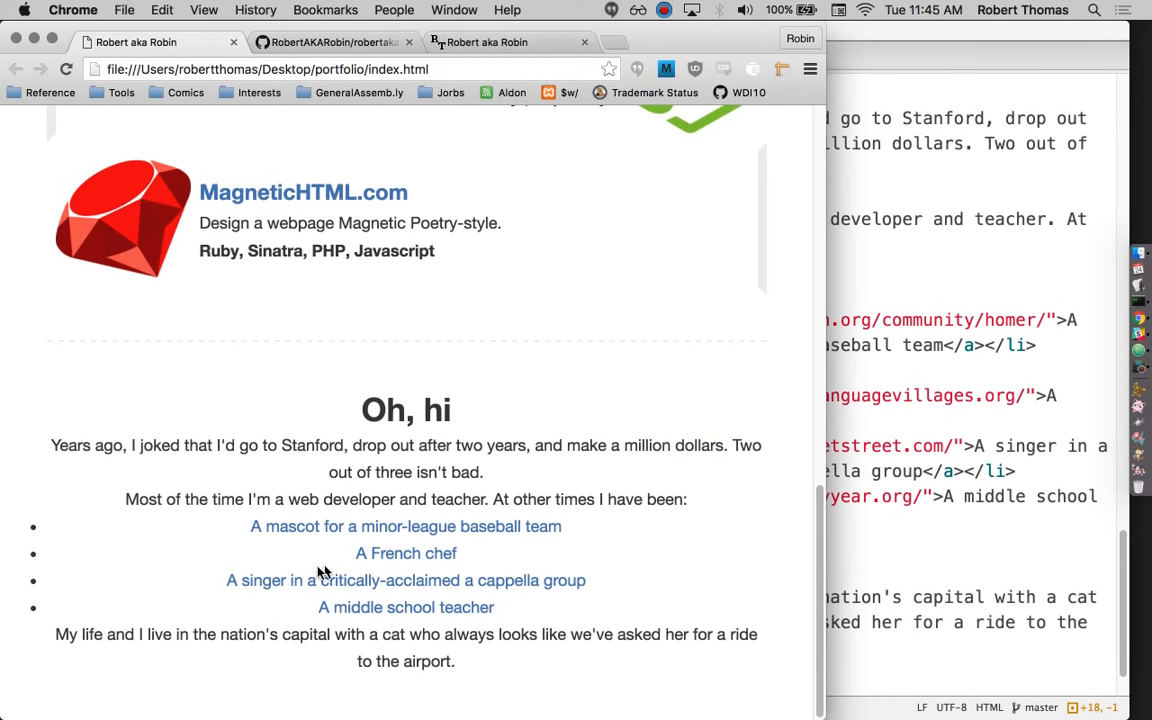
mouse_move(470, 543)
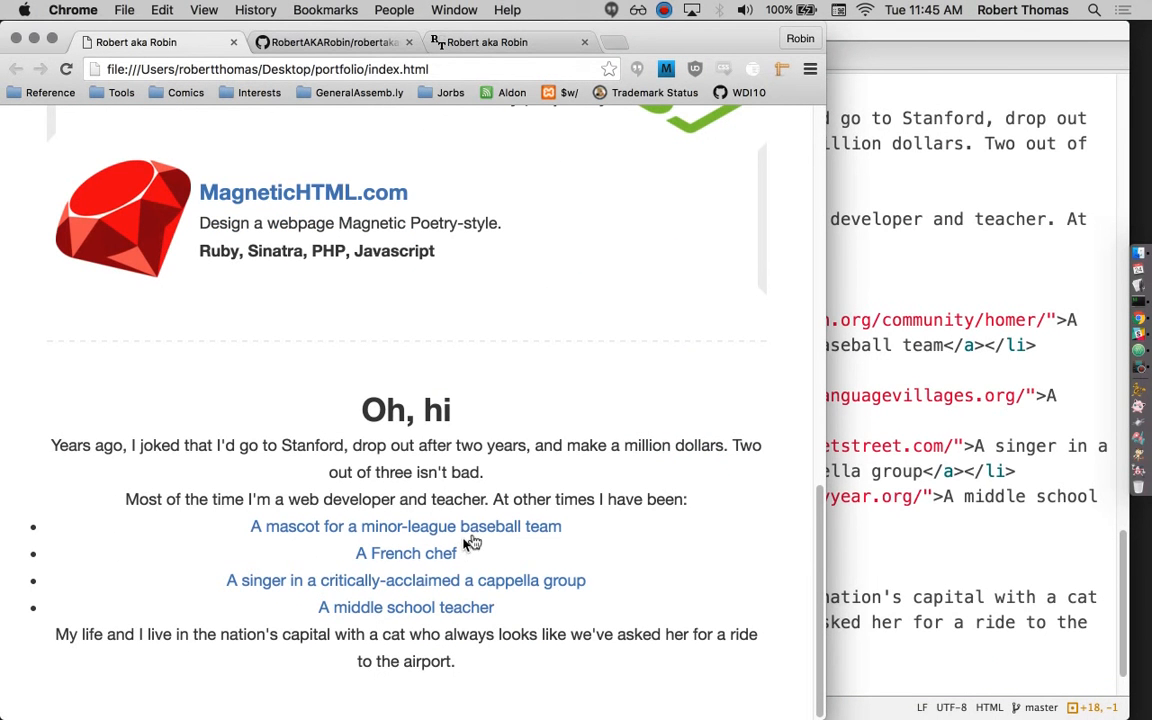
mouse_move(940, 560)
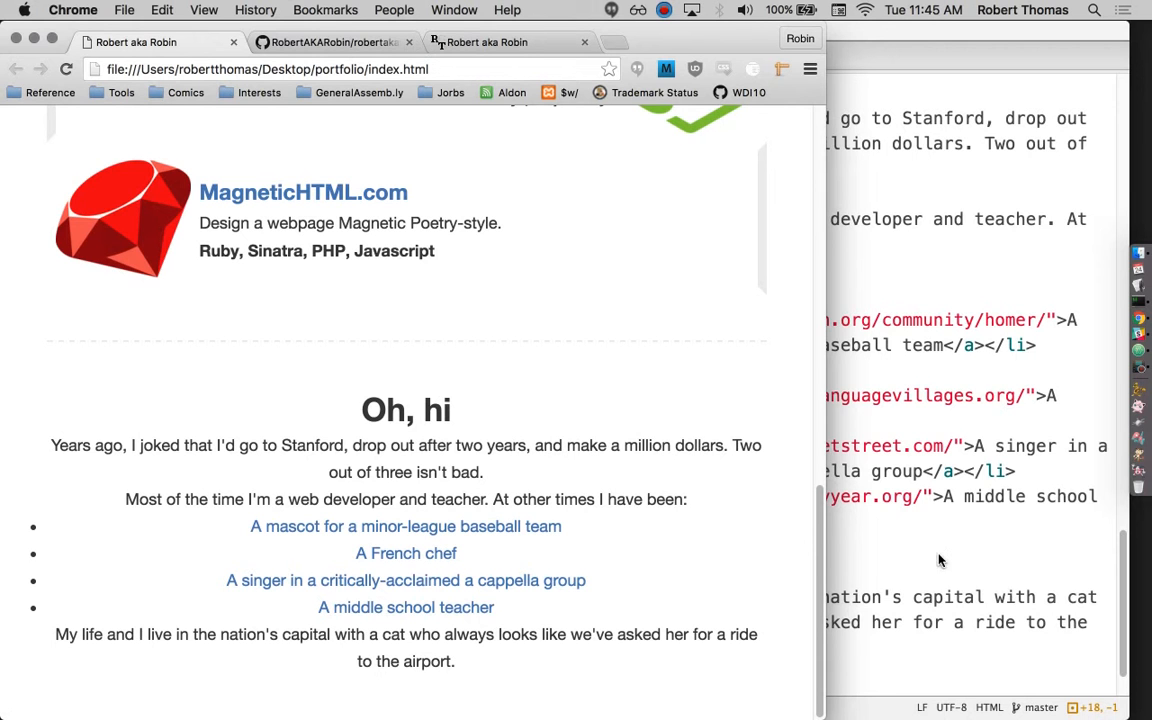
mouse_move(481, 575)
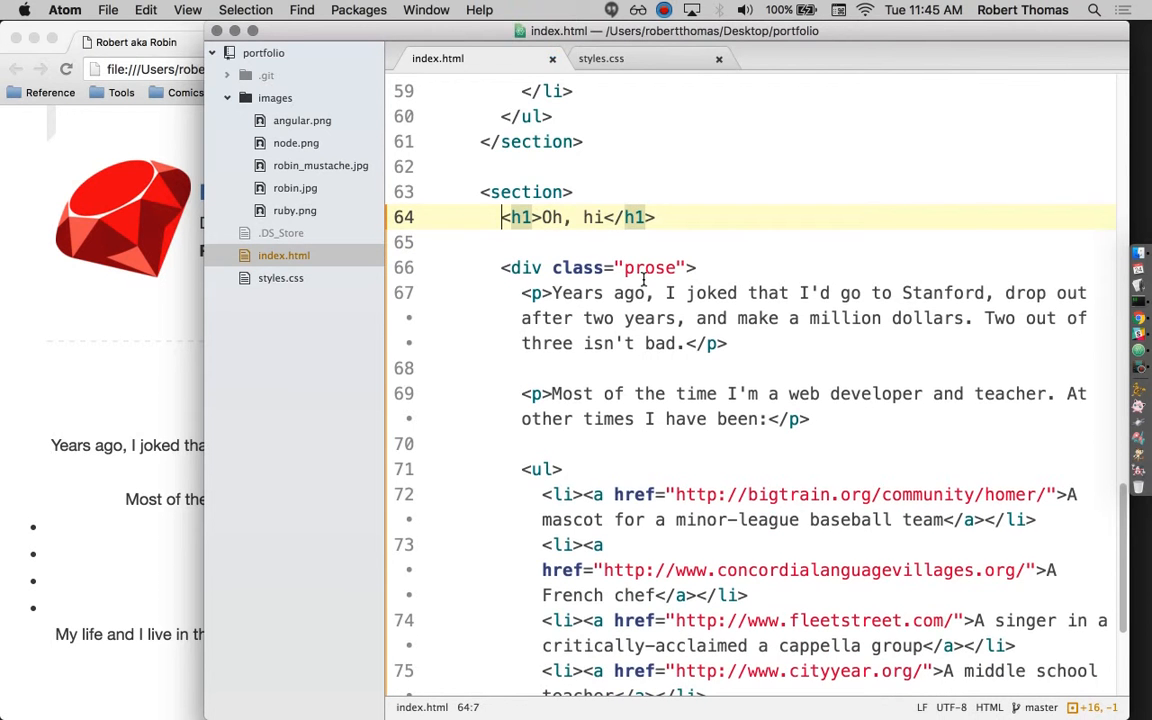
Append a .prose rule to styles.css with text-align: justify and max-width: 500px
click(601, 58)
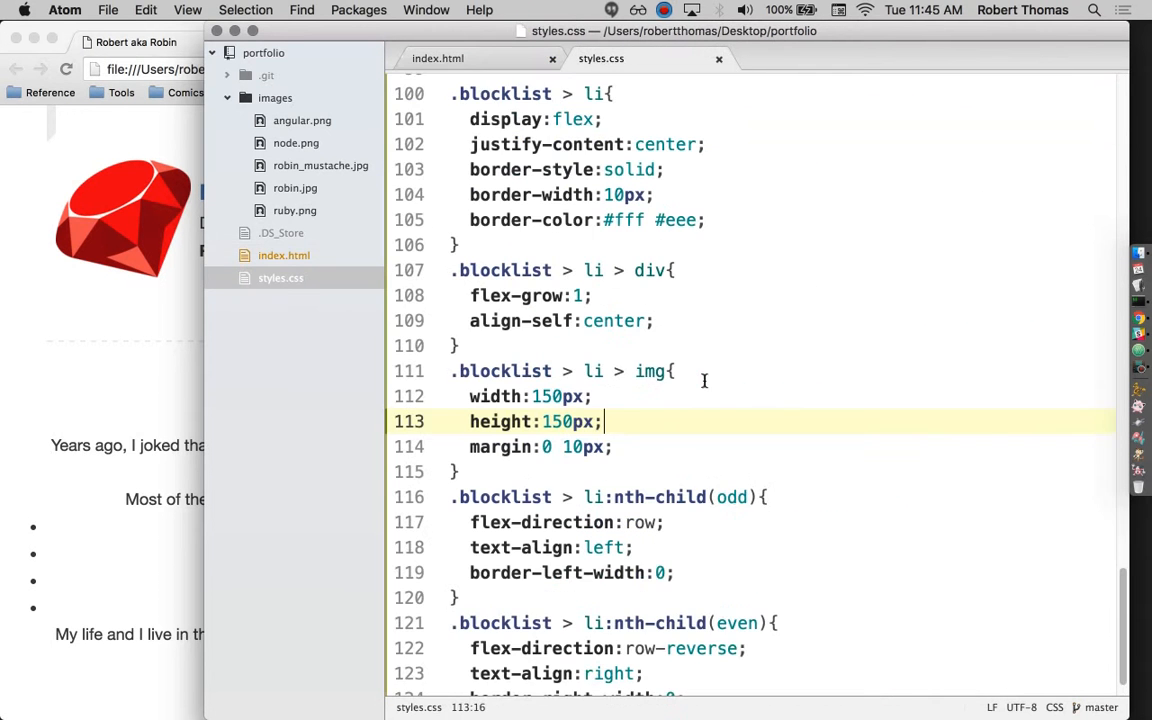
text(.pr)
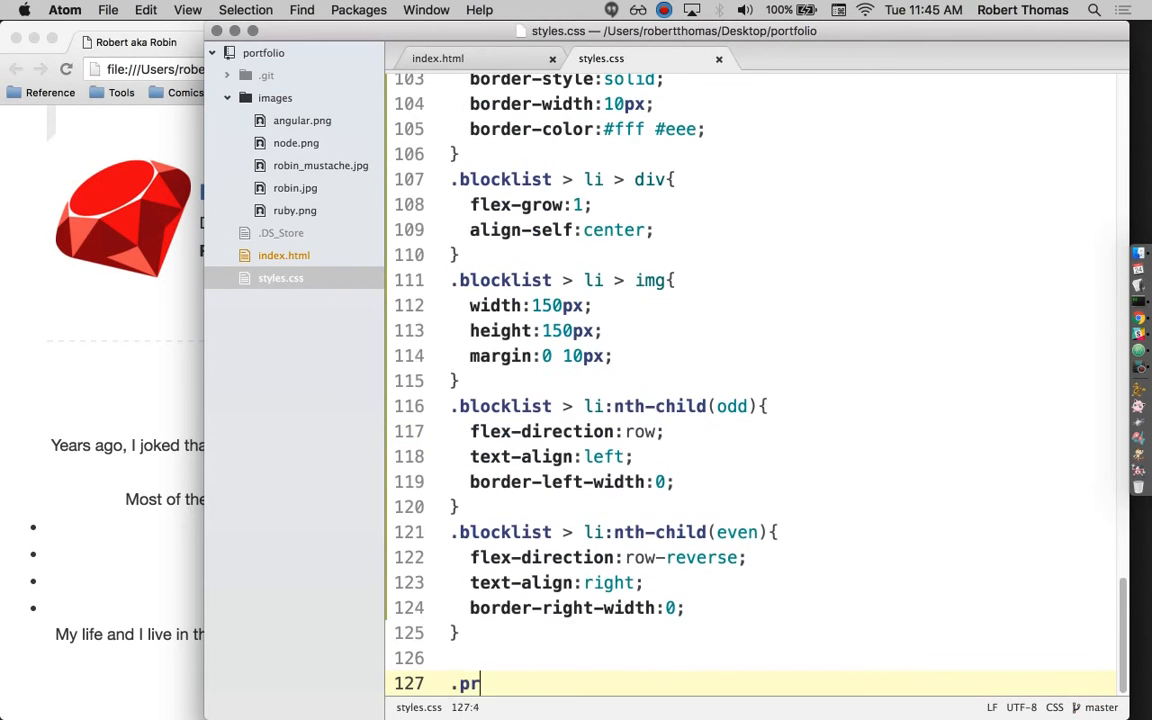
text(ose{)
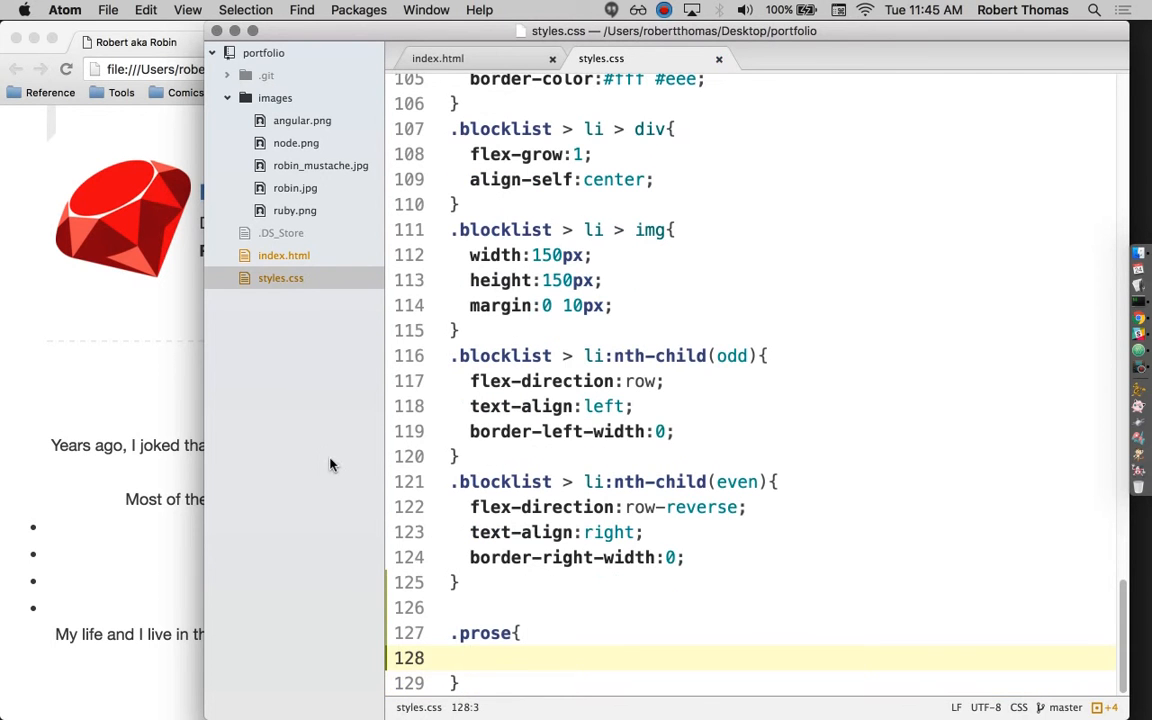
text(text-align:ju)
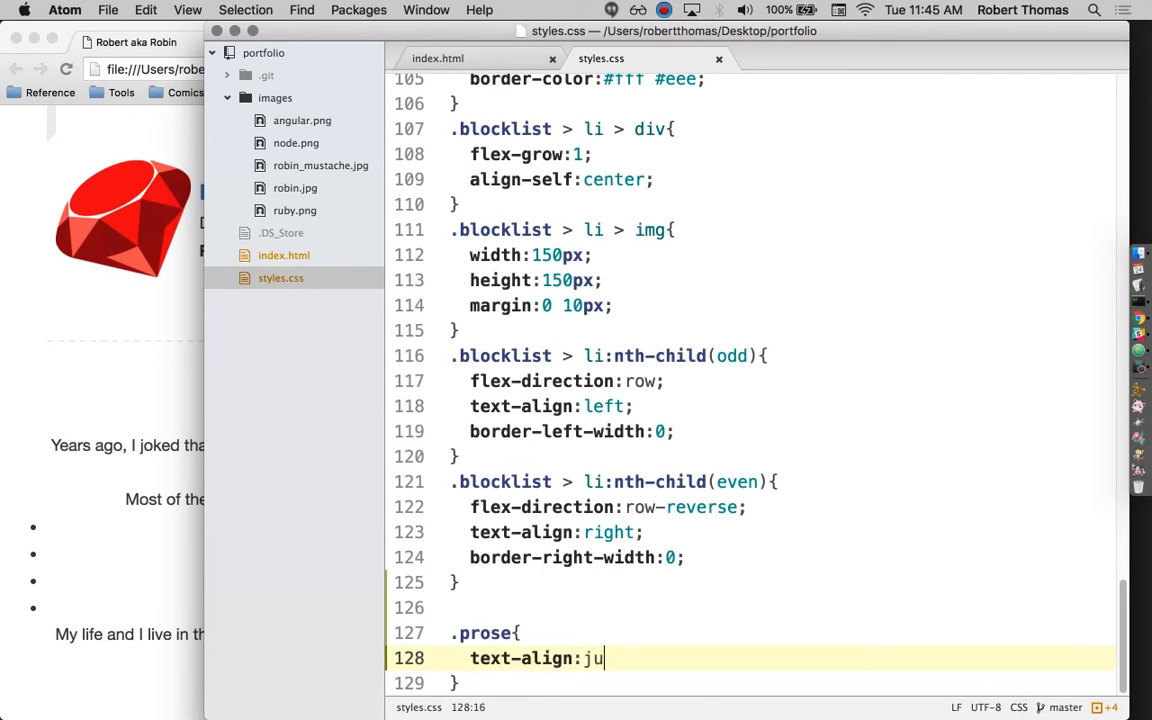
text(stify;)
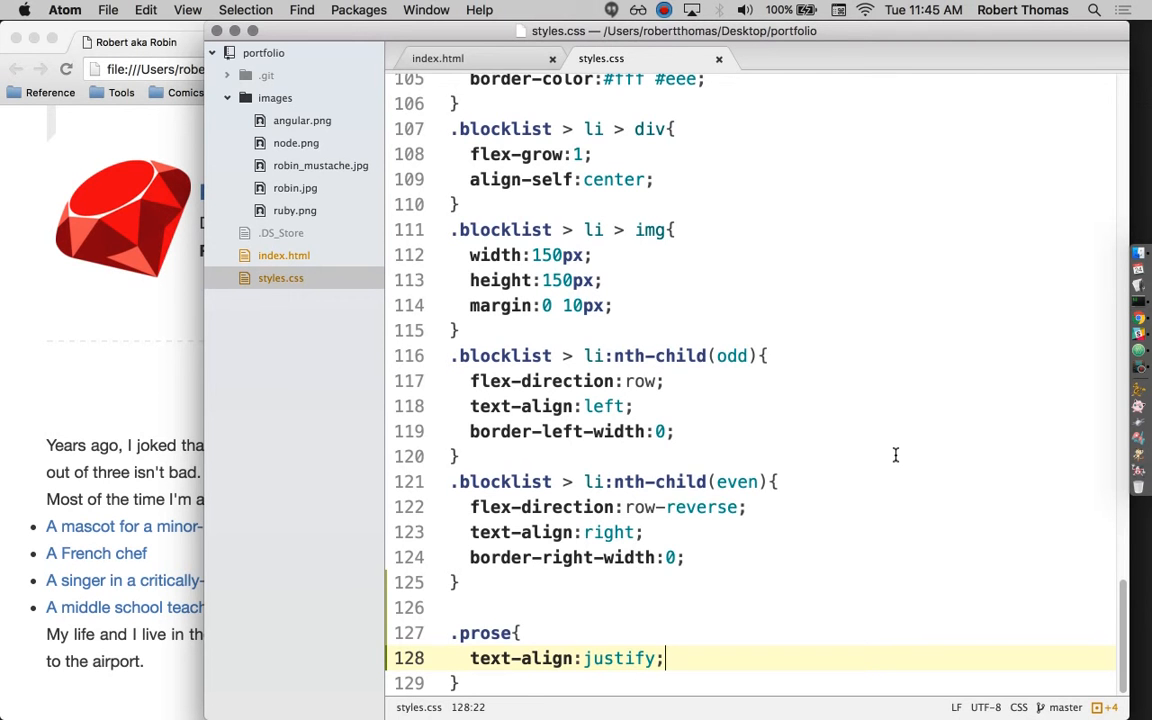
text(max-width:500p)
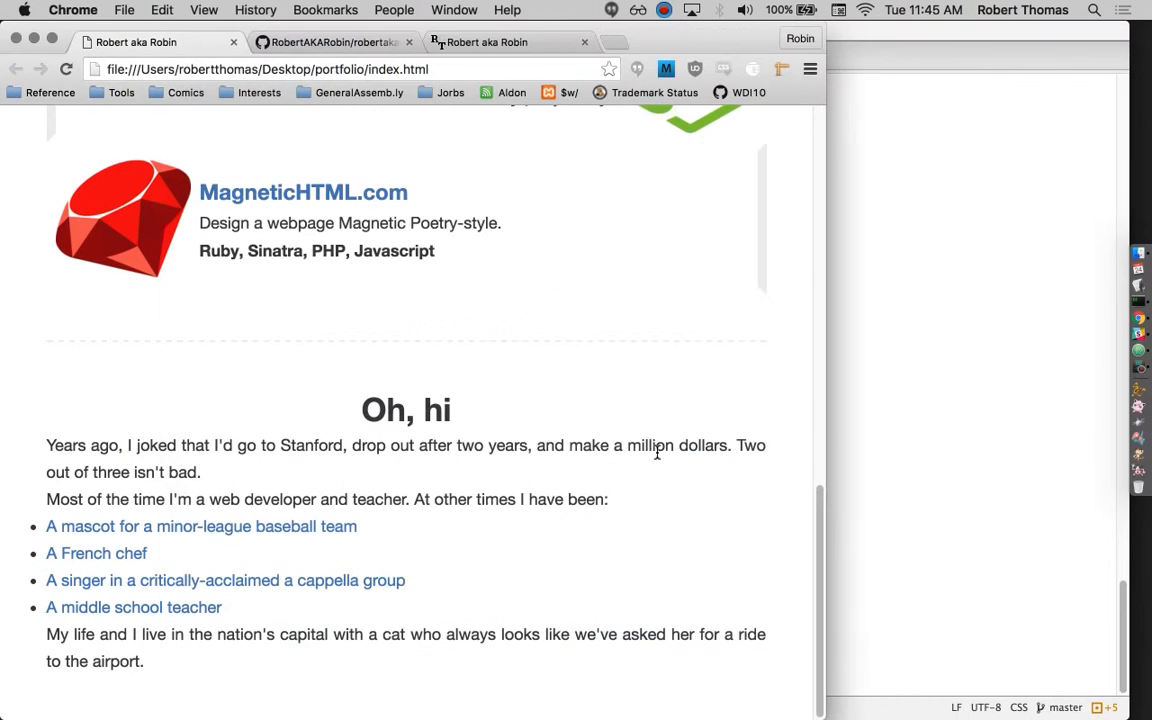
mouse_move(660, 485)
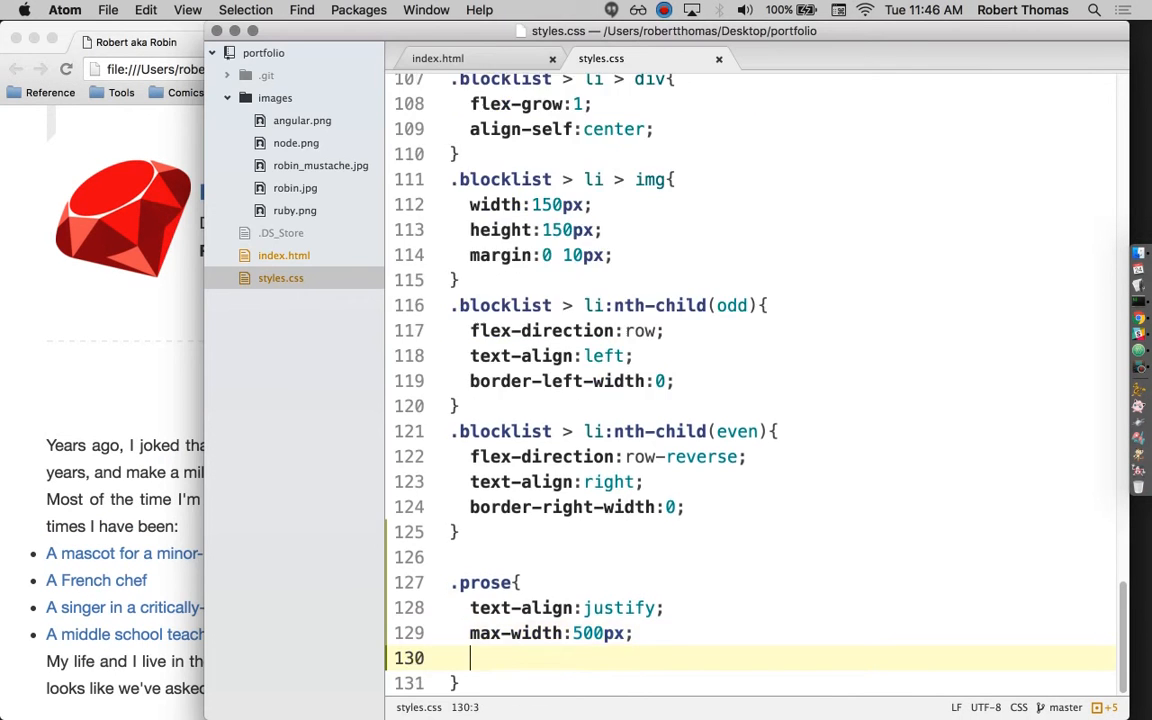
Add margin: 0 auto to .prose and a .prose p rule with margin: 20px auto
text(margin:0 auto;)
text(.prose p{)
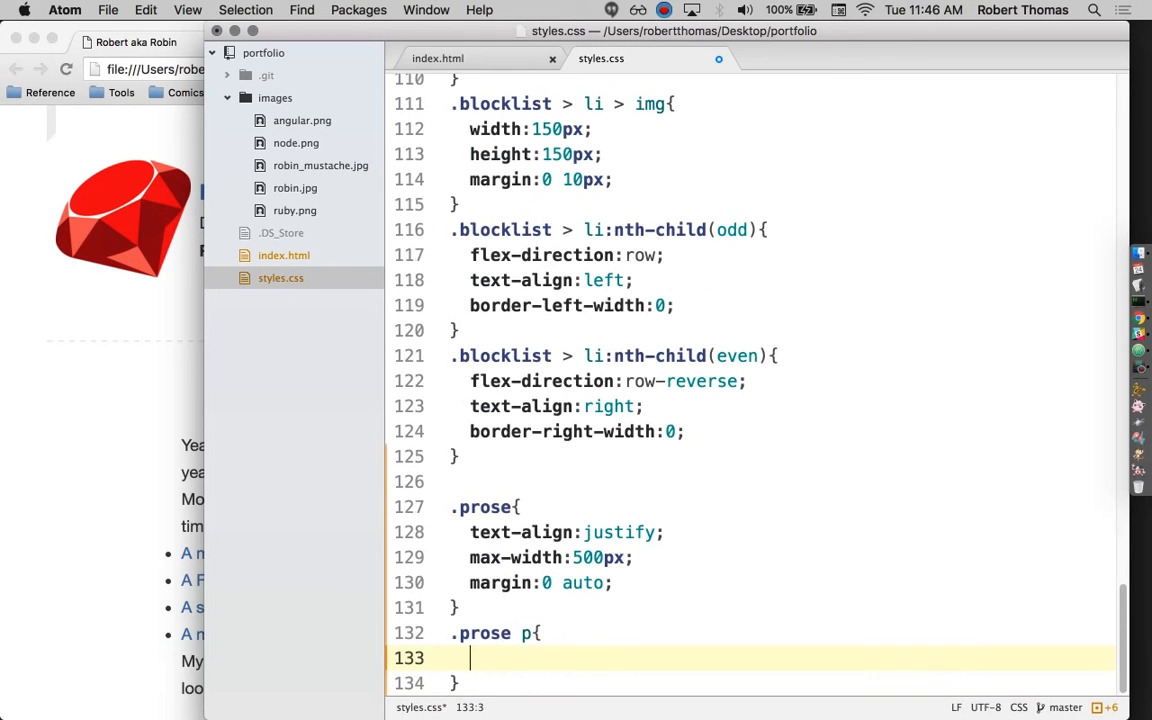
text(margin)
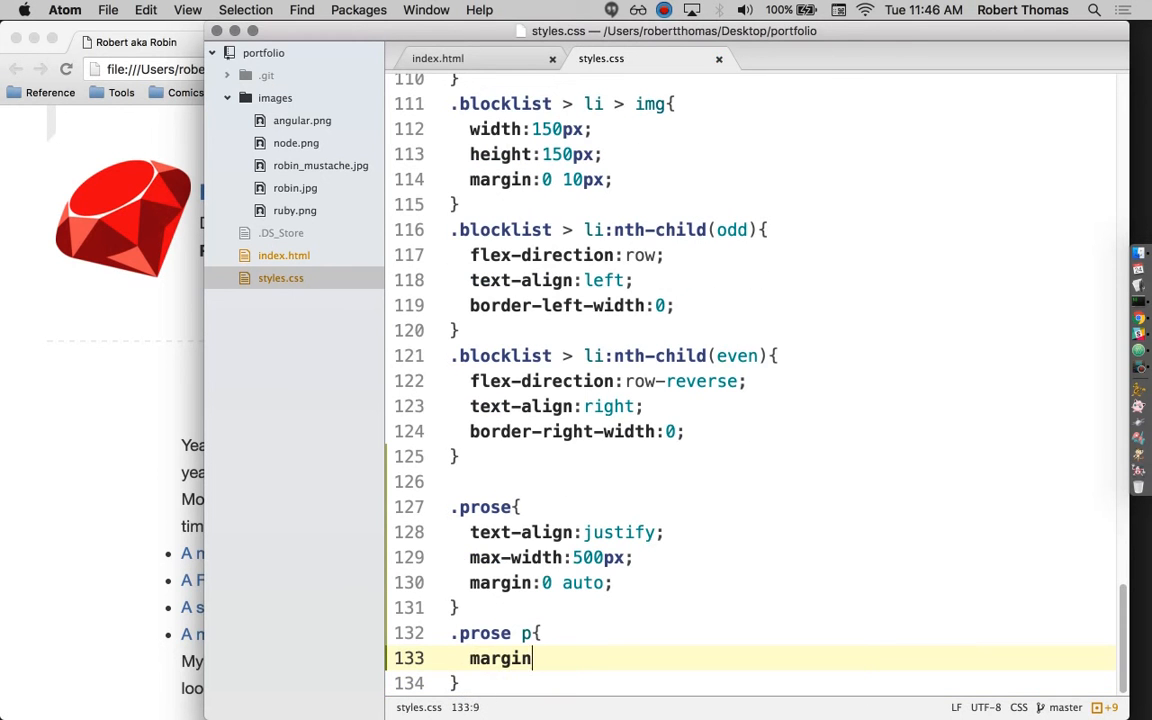
text(:)
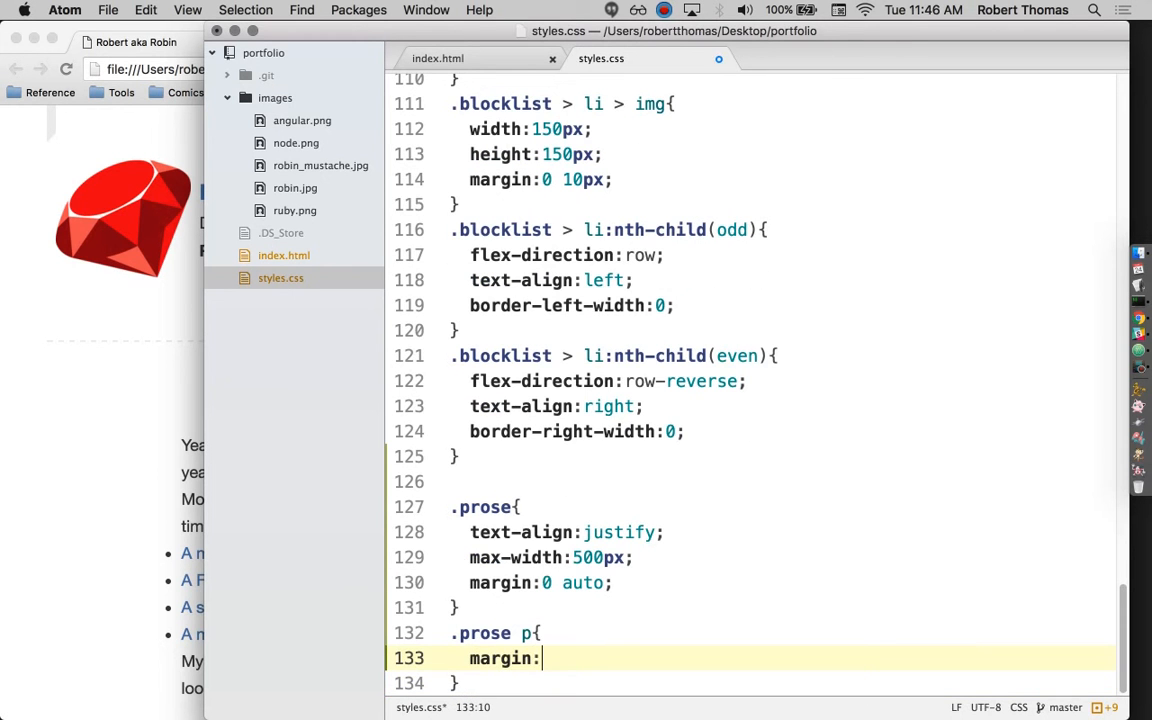
text(20px auto;)
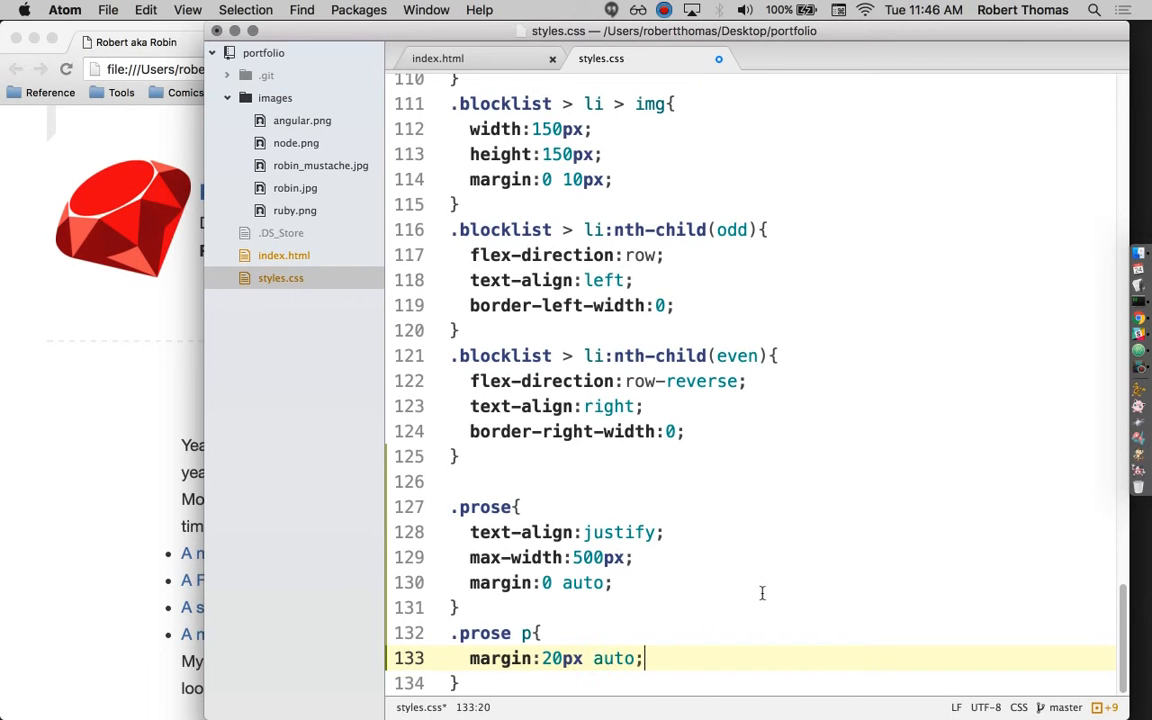
text(0)
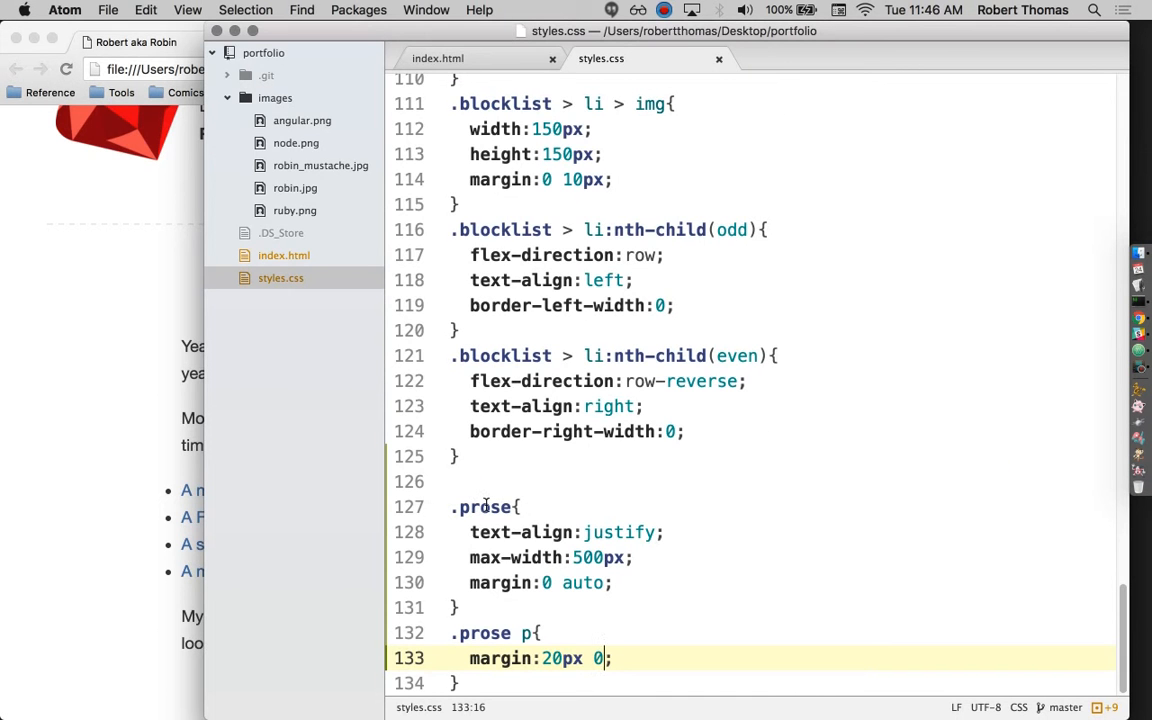
click(78, 470)
text(auto)
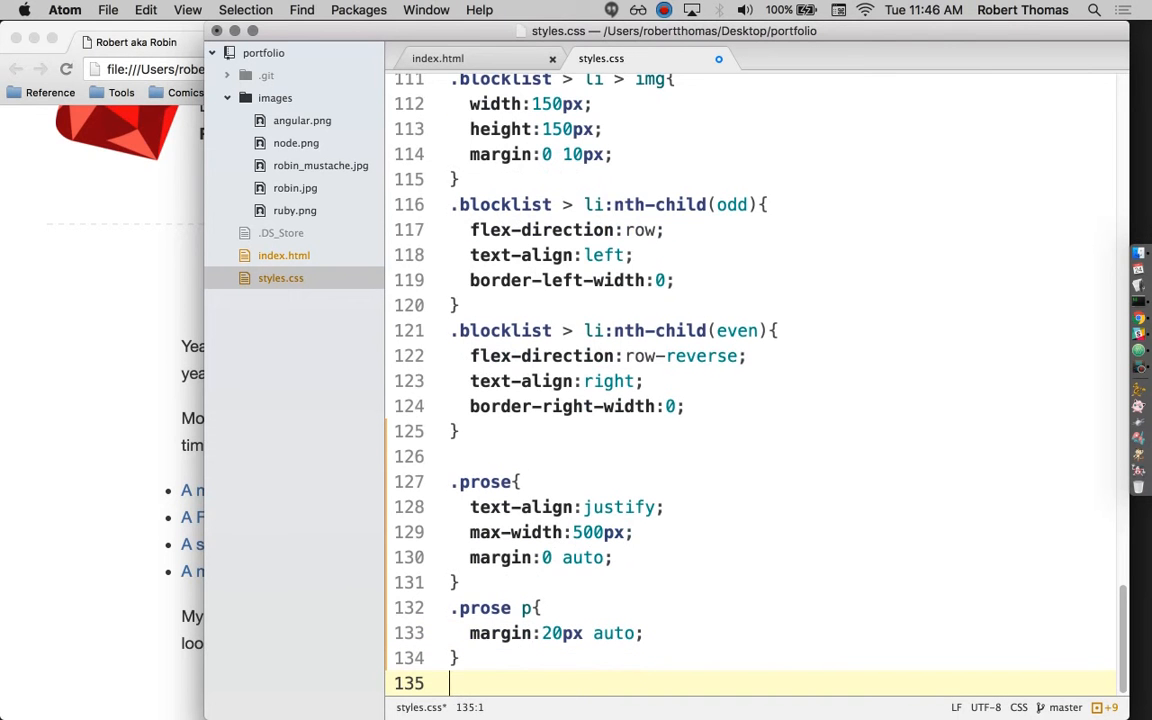
mouse_move(157, 530)
text(.prose li{)
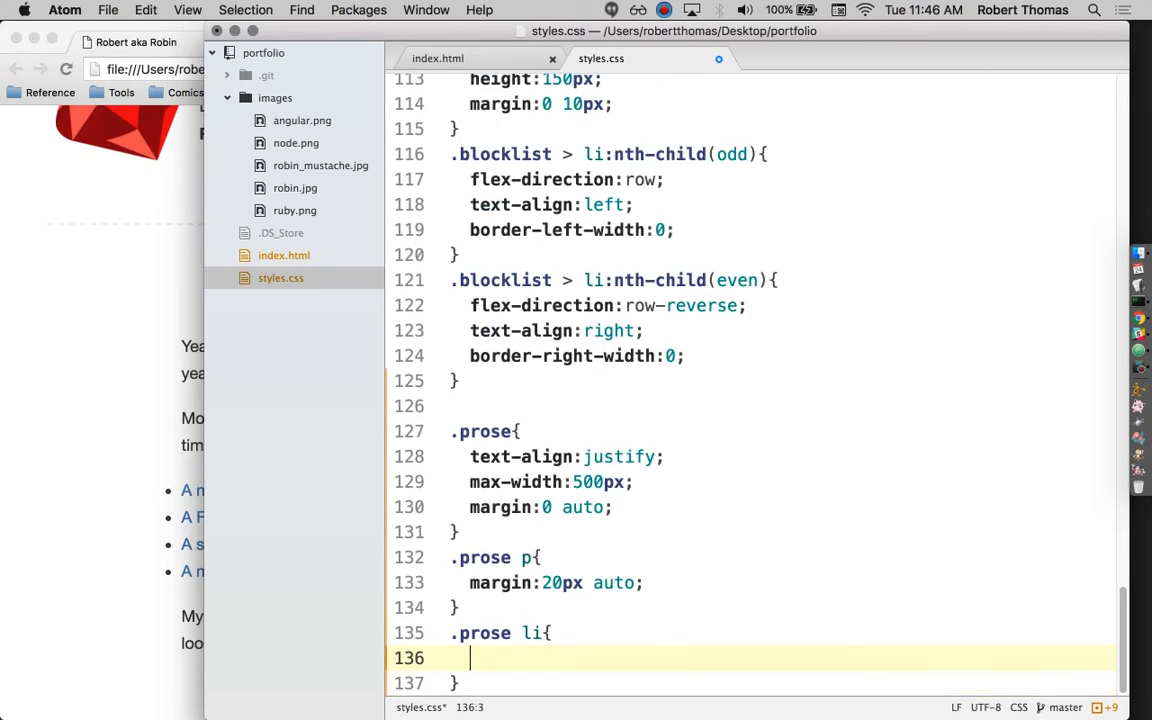
Write a .prose li rule setting list-style-position: inside, then start a new line
text(listy-sty)
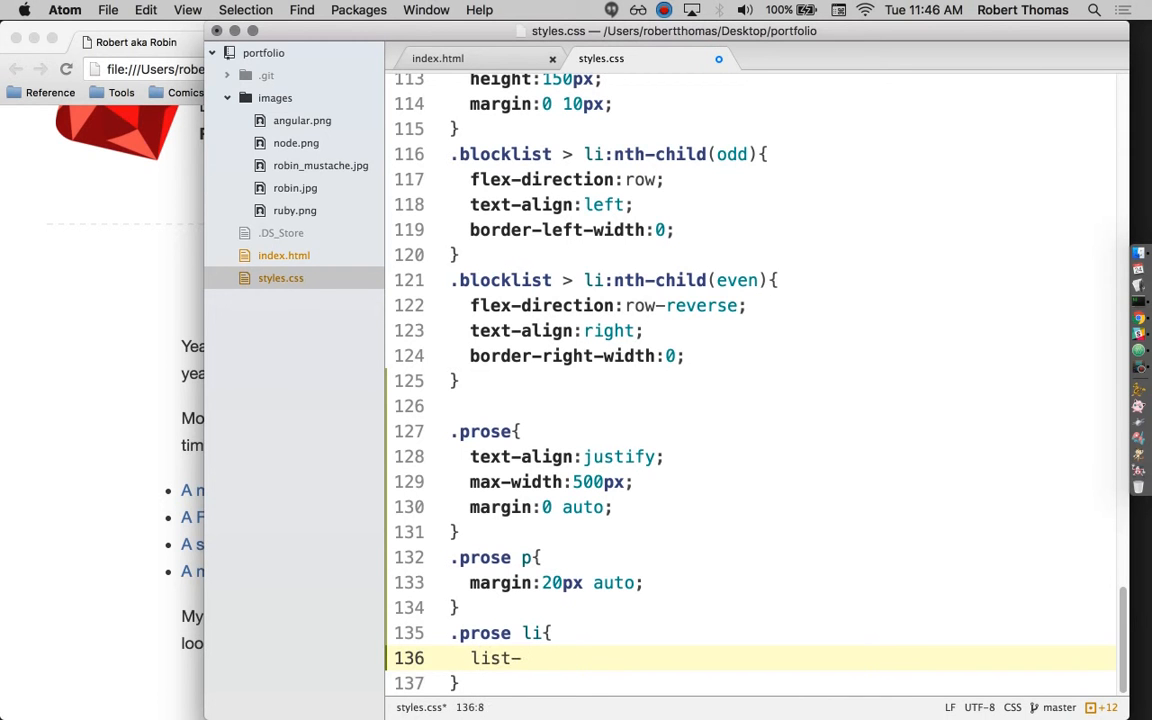
text(style-position:)
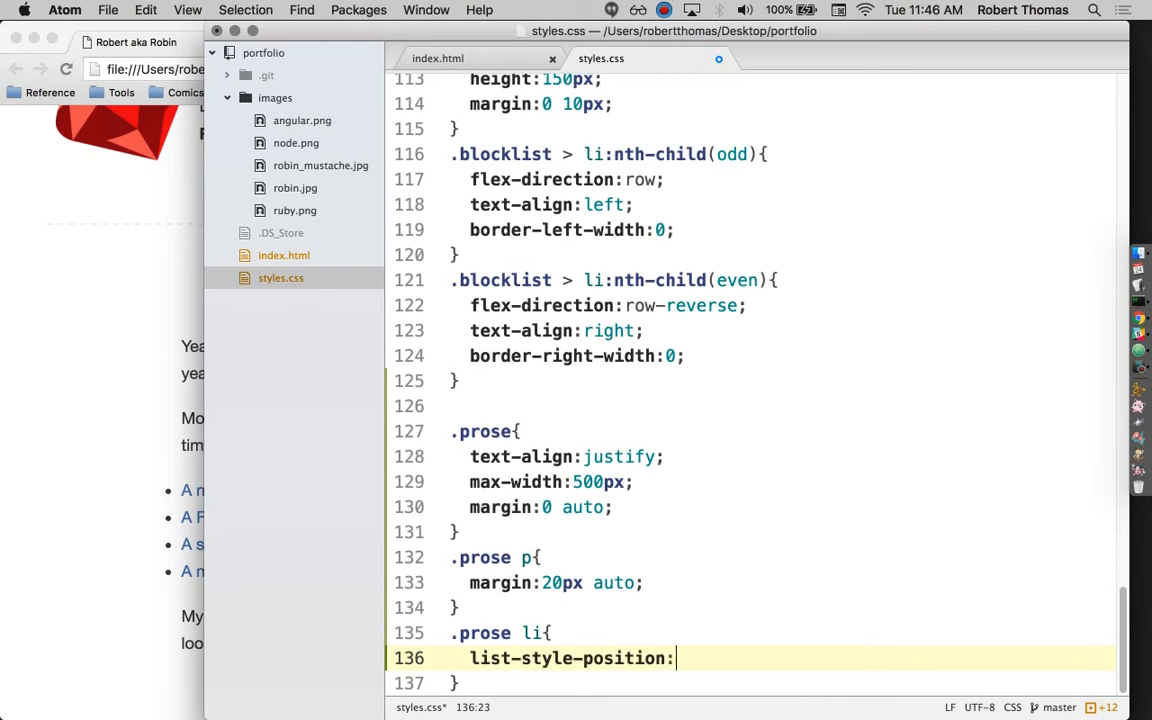
text(inside;)
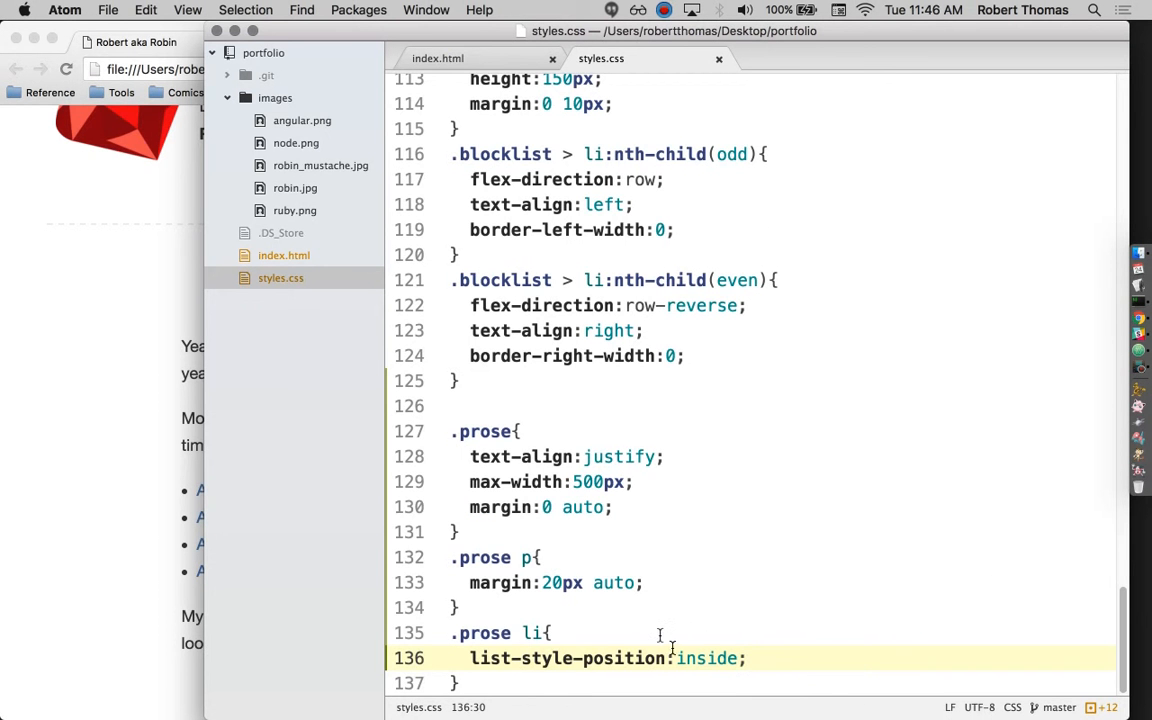
key(Return)
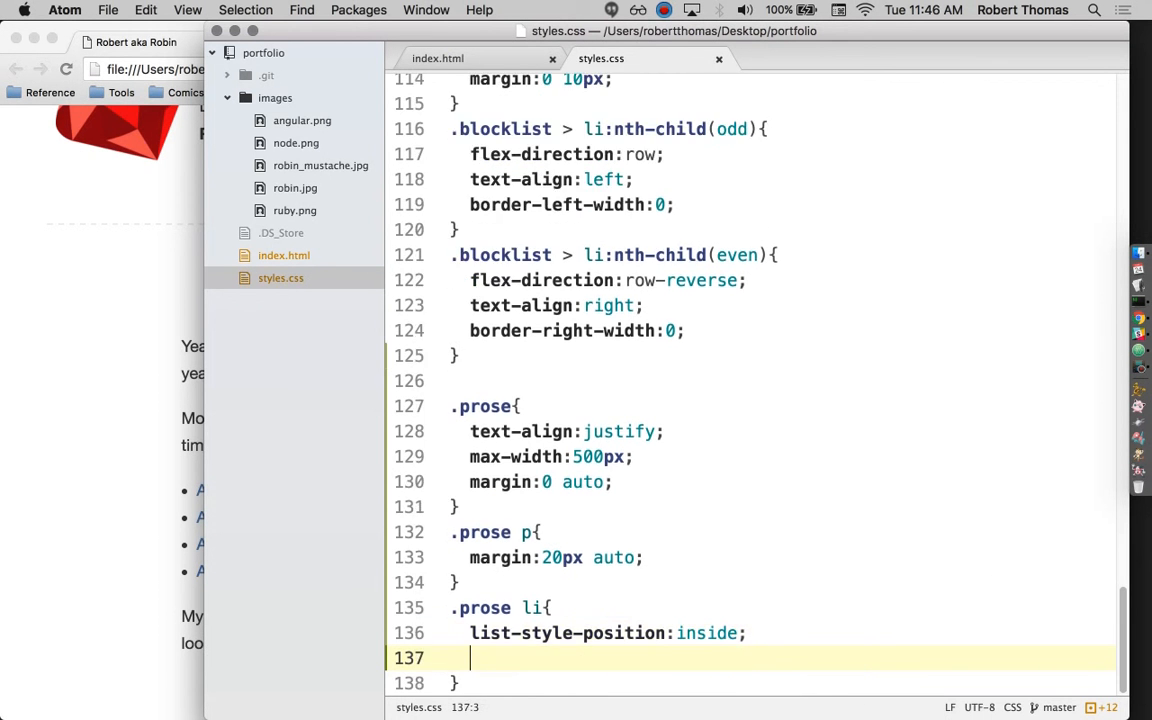
Set list-style-type to square in .prose li after trying roman, and save styles.css
text(listy)
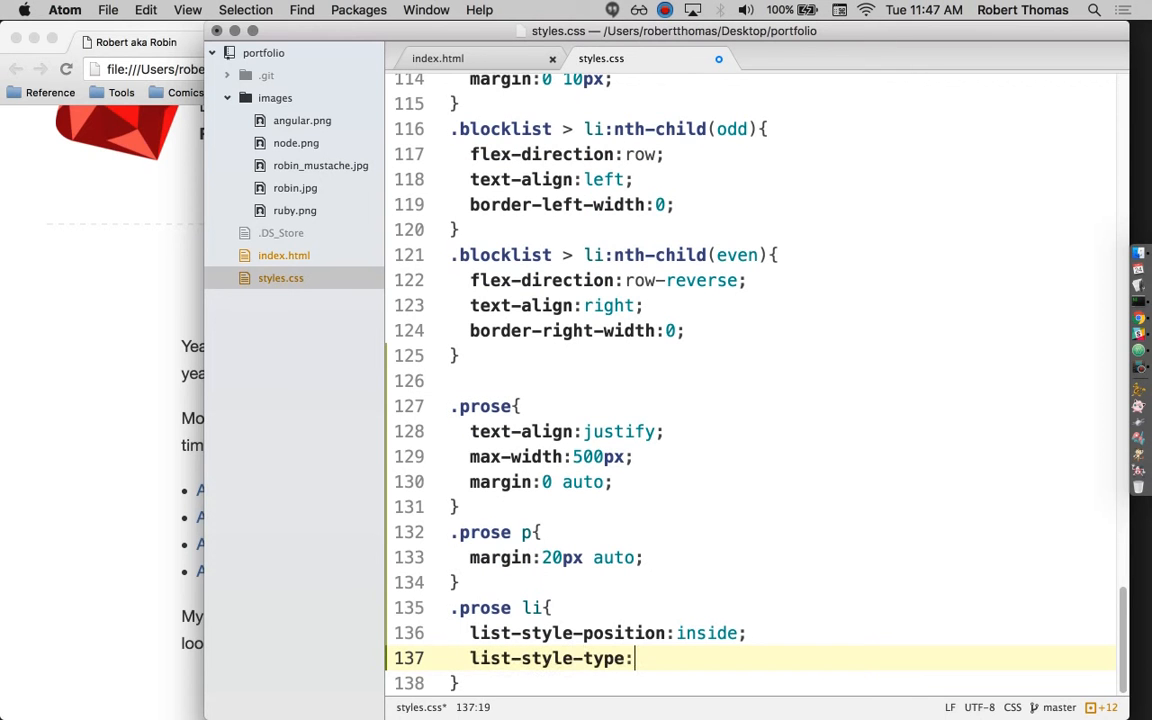
mouse_move(242, 553)
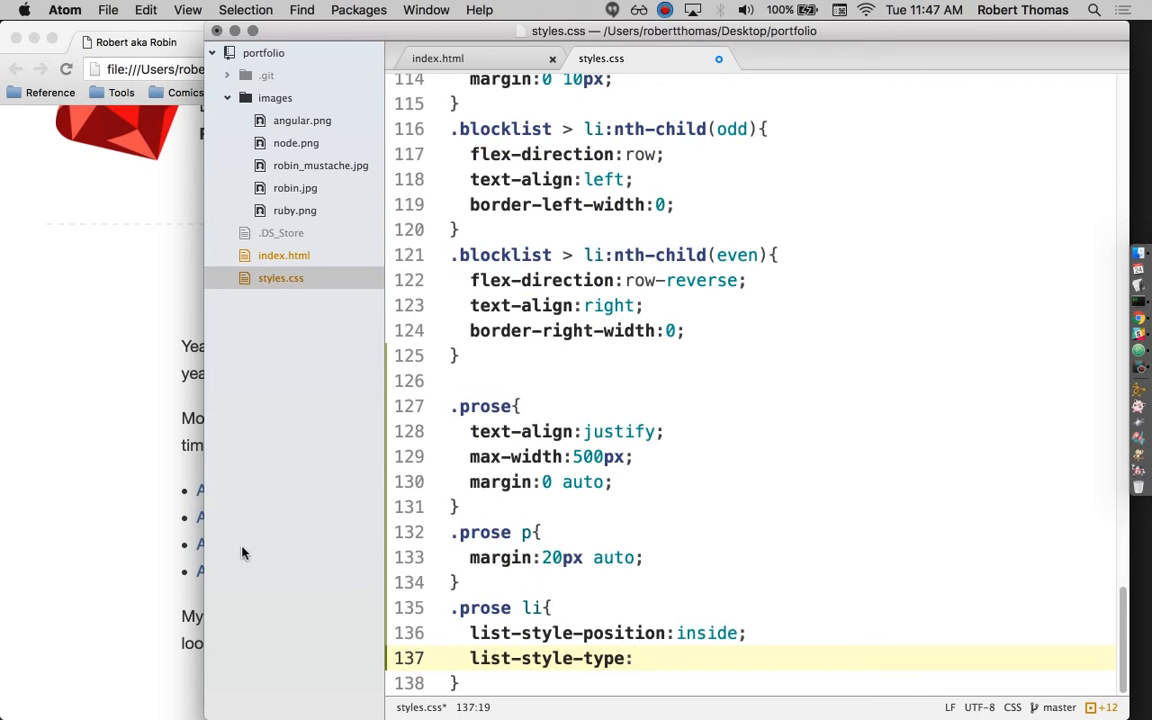
text(di)
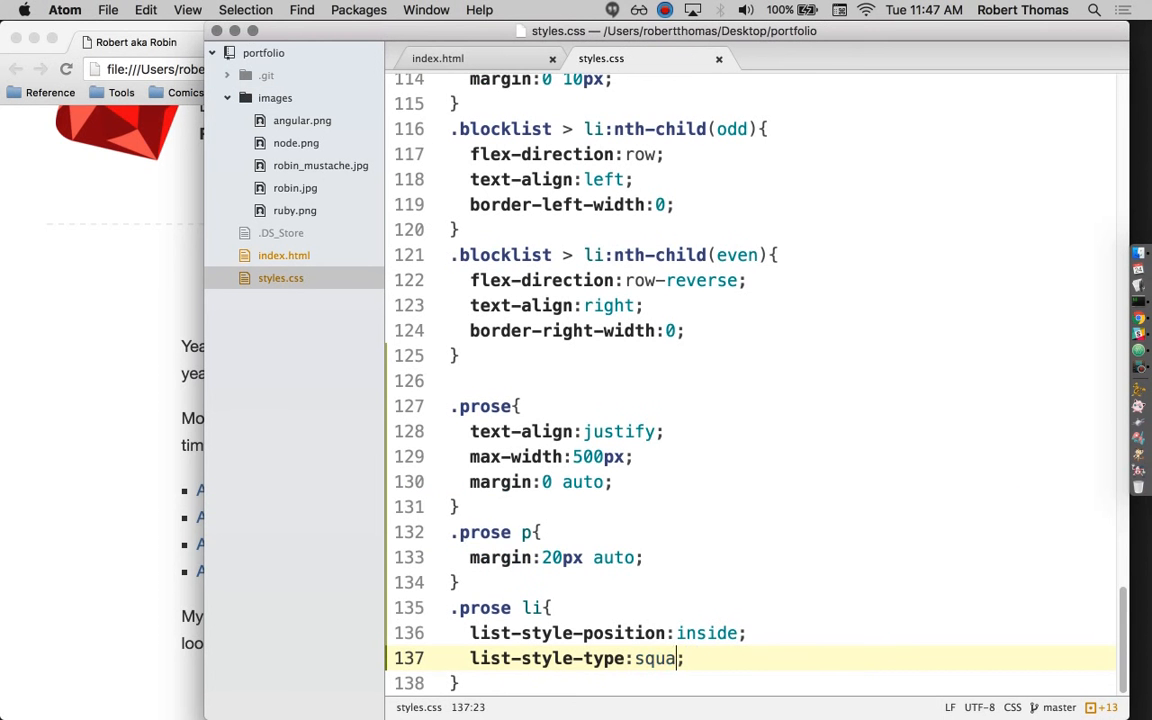
text(roman)
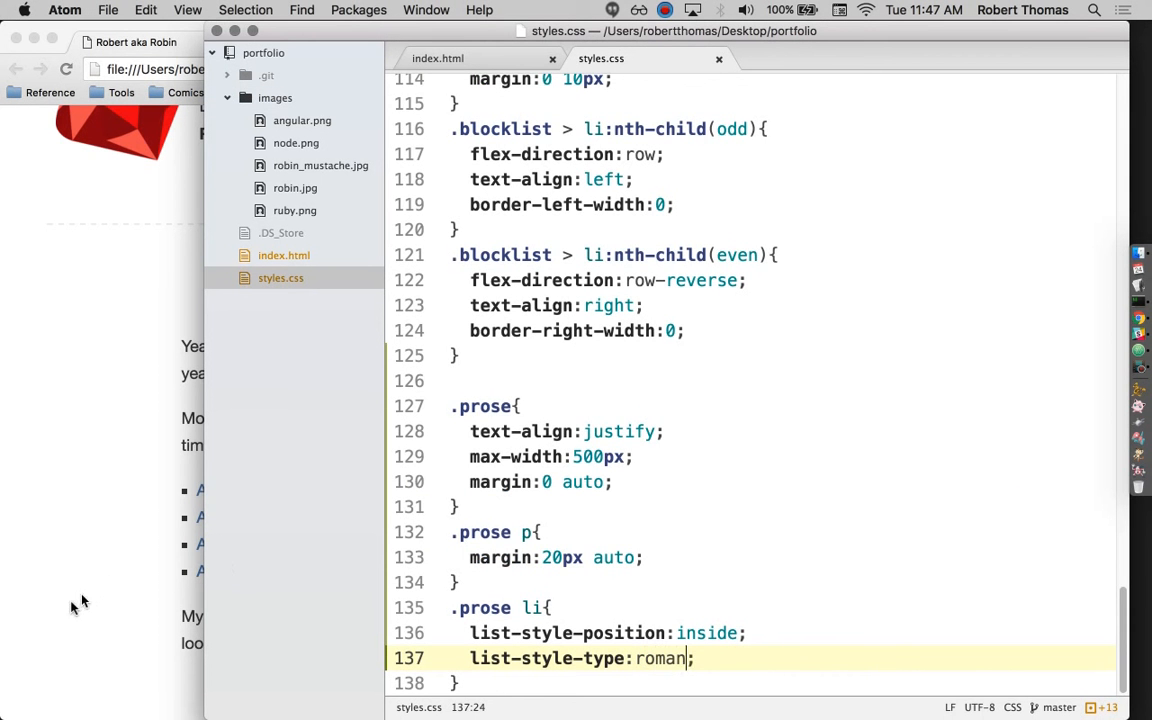
text(square)
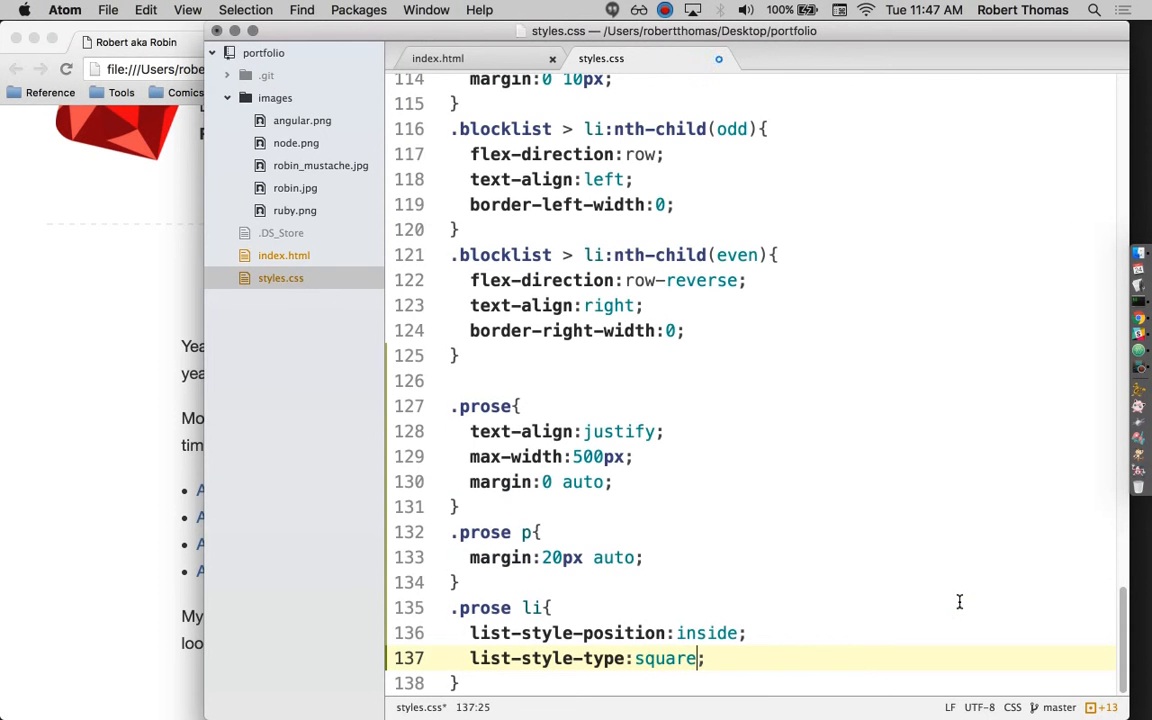
key(backspace)
text(g)
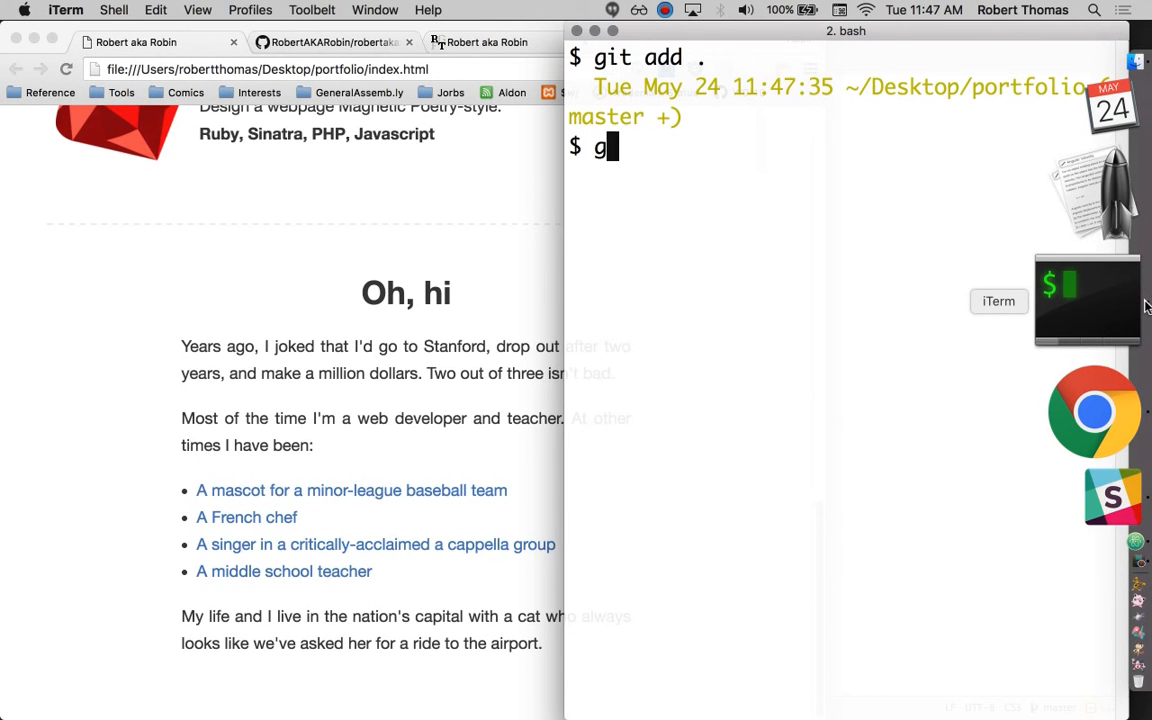
Type a git commit -m command with a message starting 'Added'
text(it commit -m "Added)
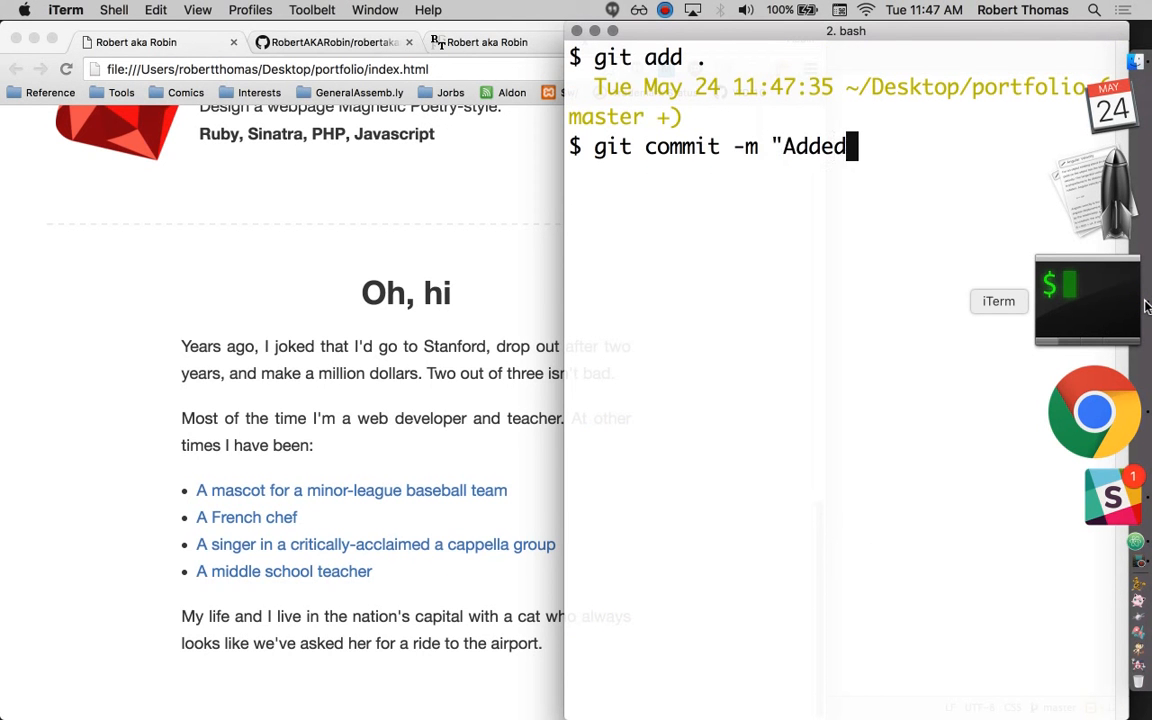